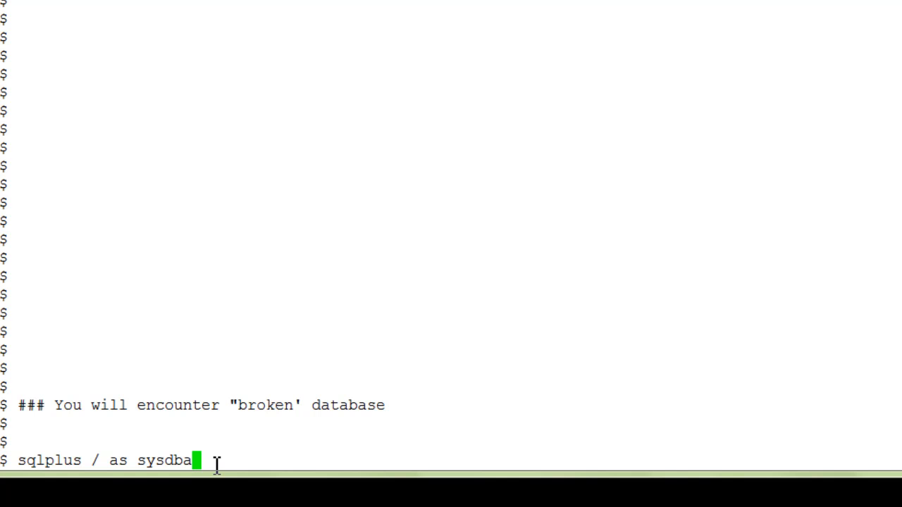
# - Connect to the idle instance as sysdba and issue STARTUP on the broken database
pyautogui.press('Return')
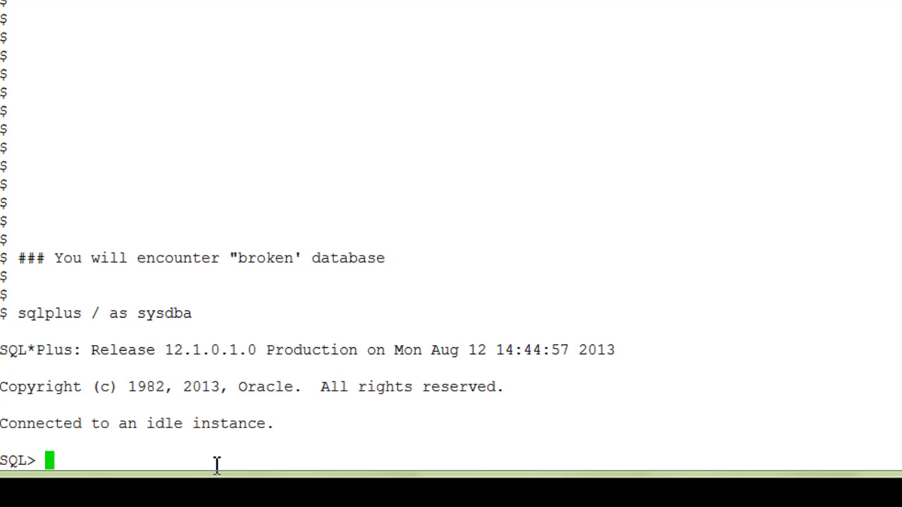
pyautogui.write('startup')
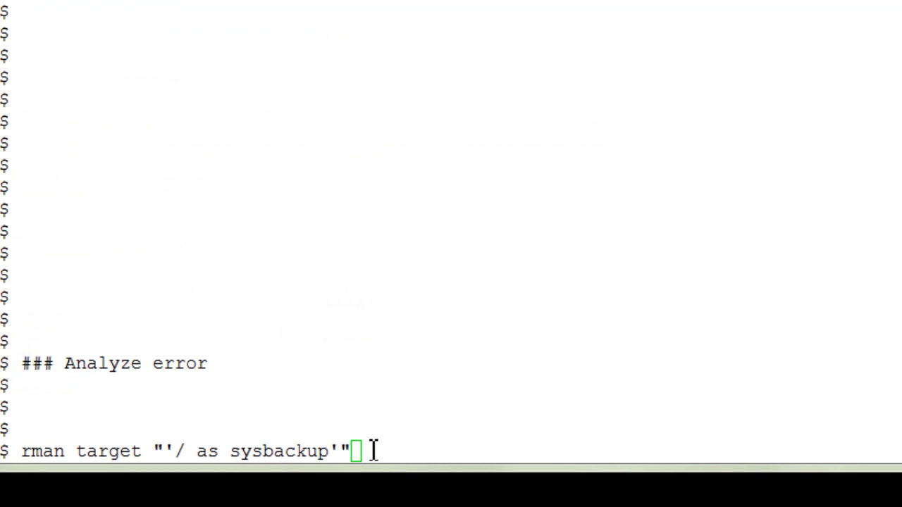
# - Connect RMAN as sysbackup, run LIST FAILURE and ADVISE FAILURE for the missing datafile 3
pyautogui.press('Return')
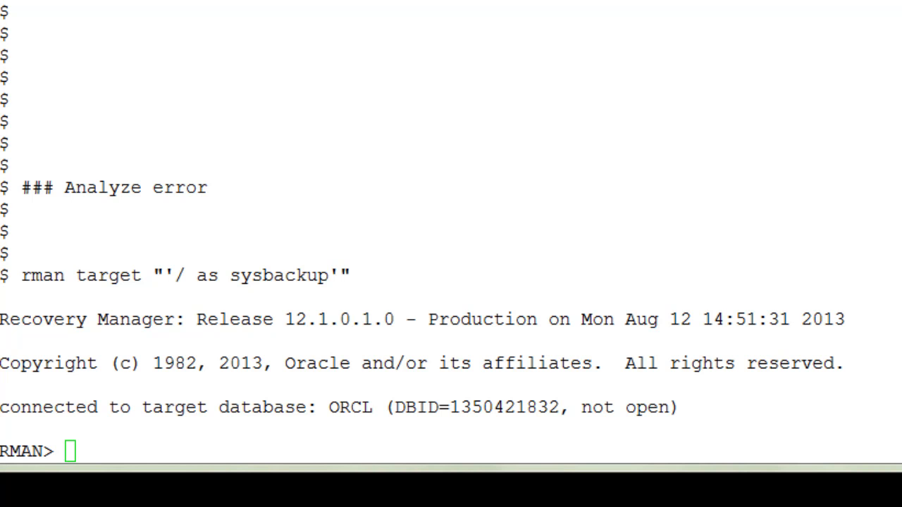
pyautogui.moveTo(25, 494)
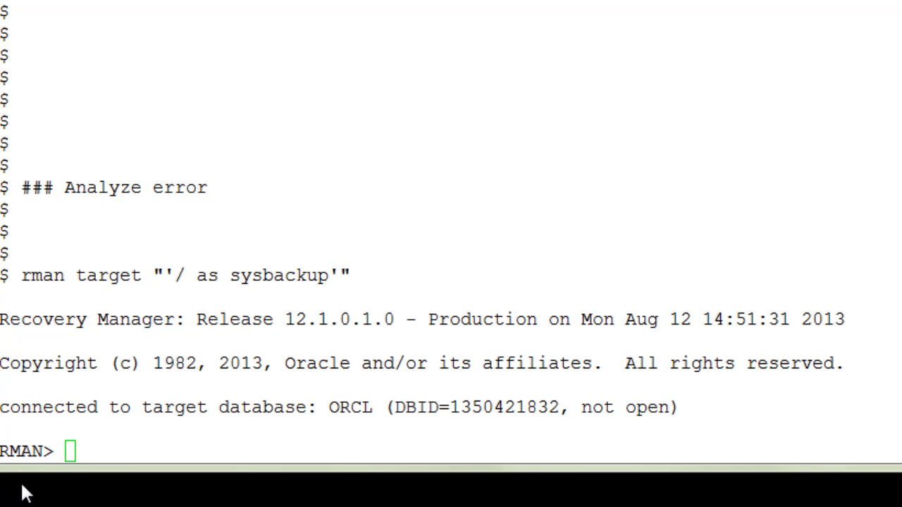
pyautogui.write('LIST FAILURE;')
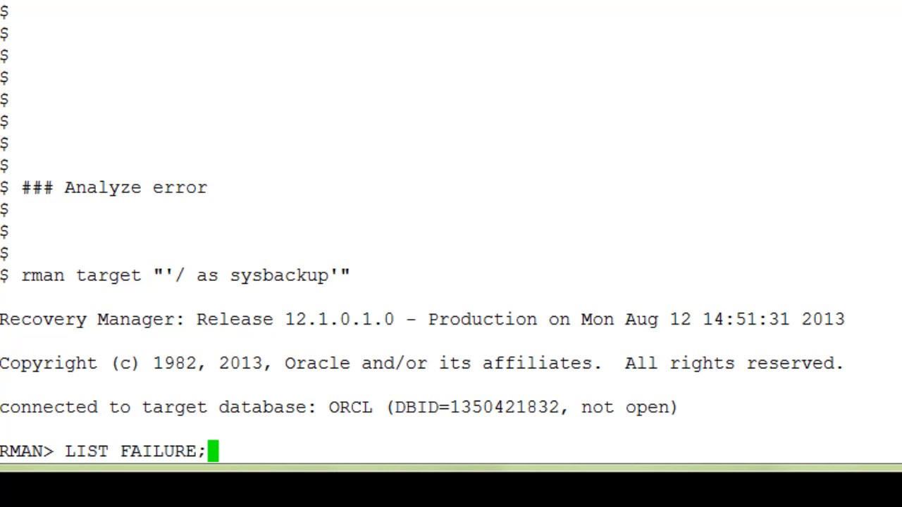
pyautogui.moveTo(217, 499)
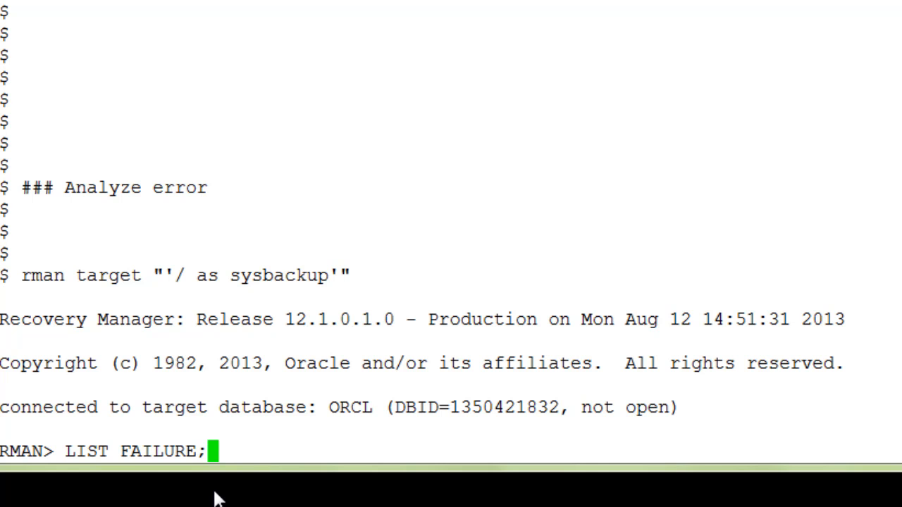
pyautogui.press('Return')
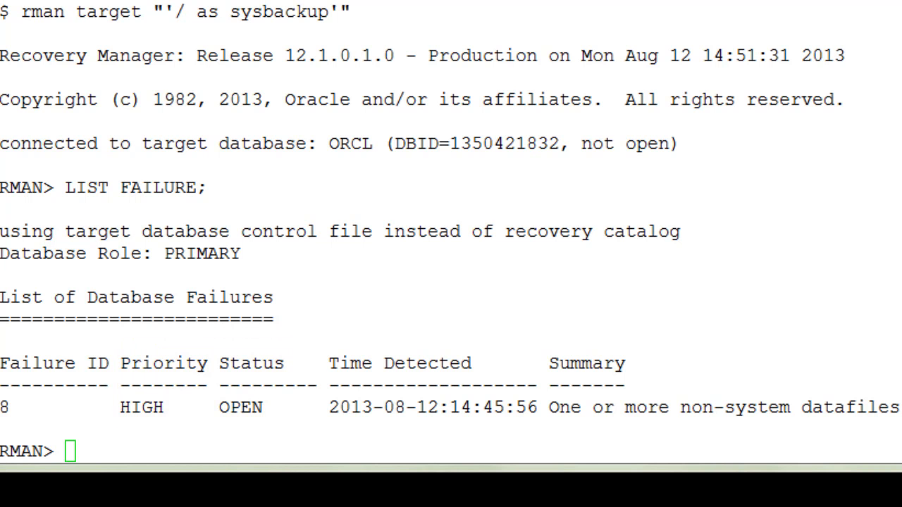
pyautogui.write('ADVISE FAILURE;')
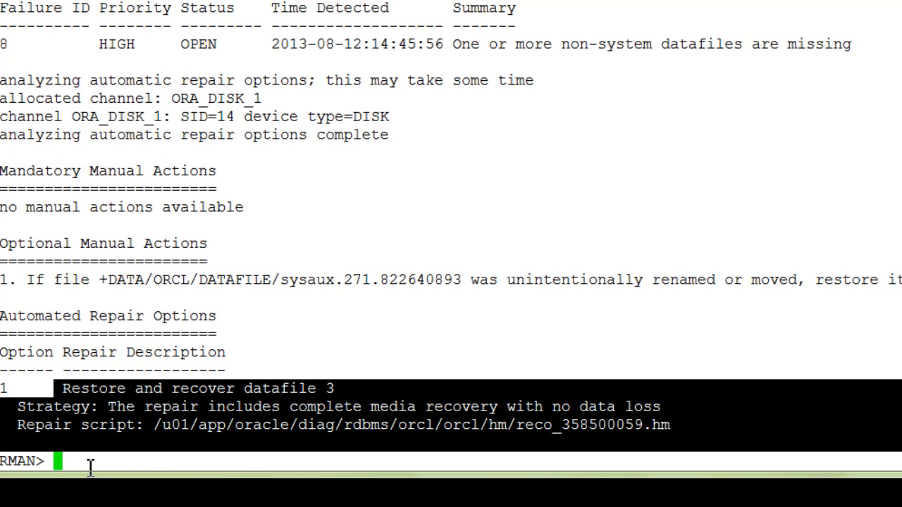
# - Run REPAIR FAILURE PREVIEW then REPAIR FAILURE, which fails with the wallet-not-open error
pyautogui.write('repair failure preview;')
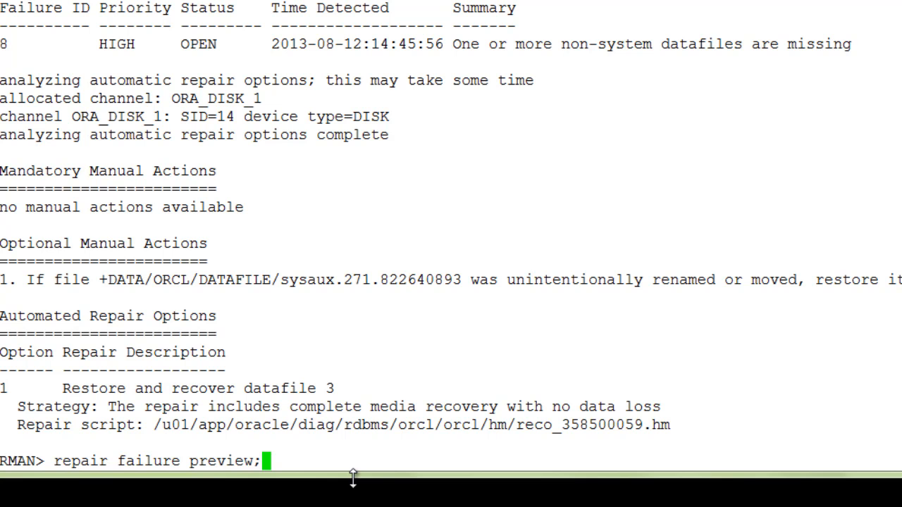
pyautogui.press('Return')
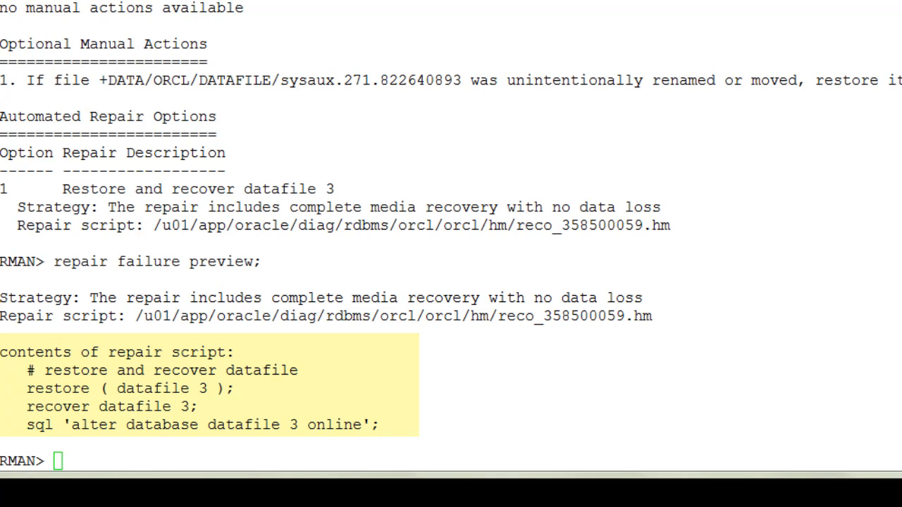
pyautogui.write('REPAIR FAILURE;')
pyautogui.write('y')
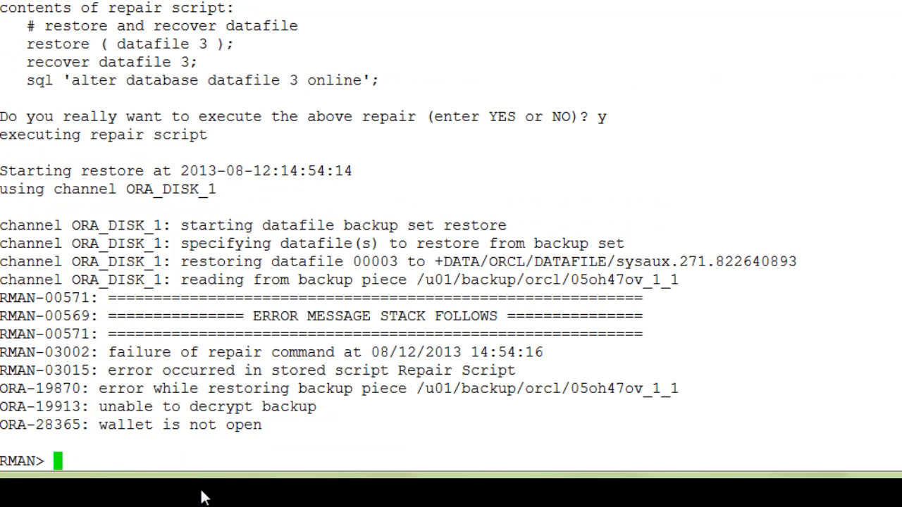
pyautogui.moveTo(96, 400)
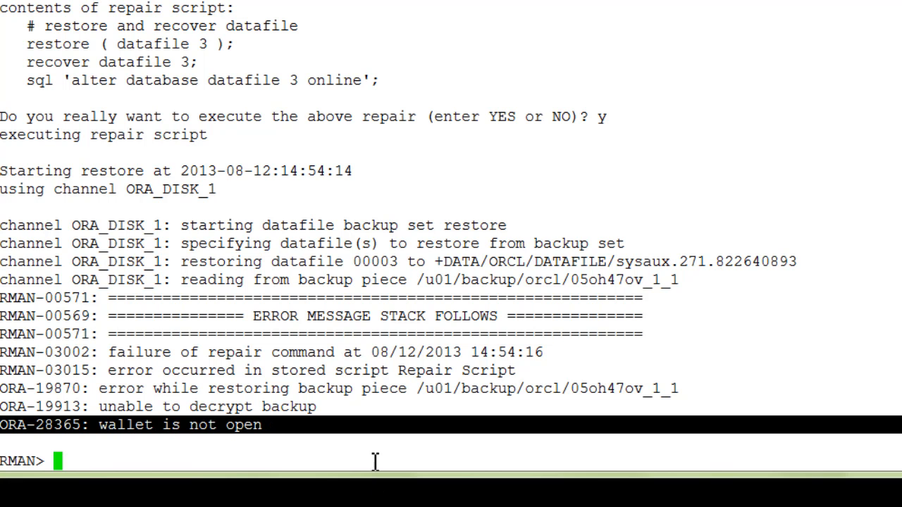
pyautogui.moveTo(369, 462)
pyautogui.write('sqlplus / as syskm')
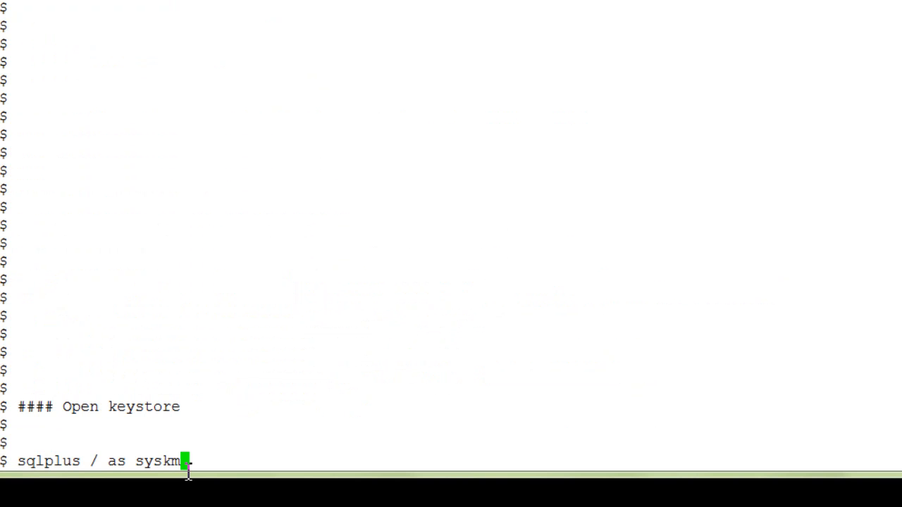
pyautogui.press('Return')
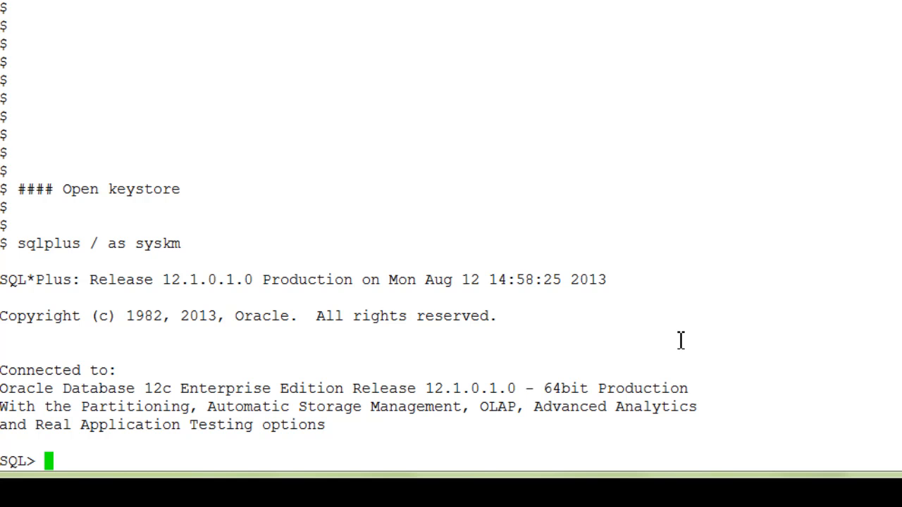
pyautogui.write('ADMINISTER KEY MANAGEMENT SET KEYSTORE OPEN IDENTIFIED BY secret_password;')
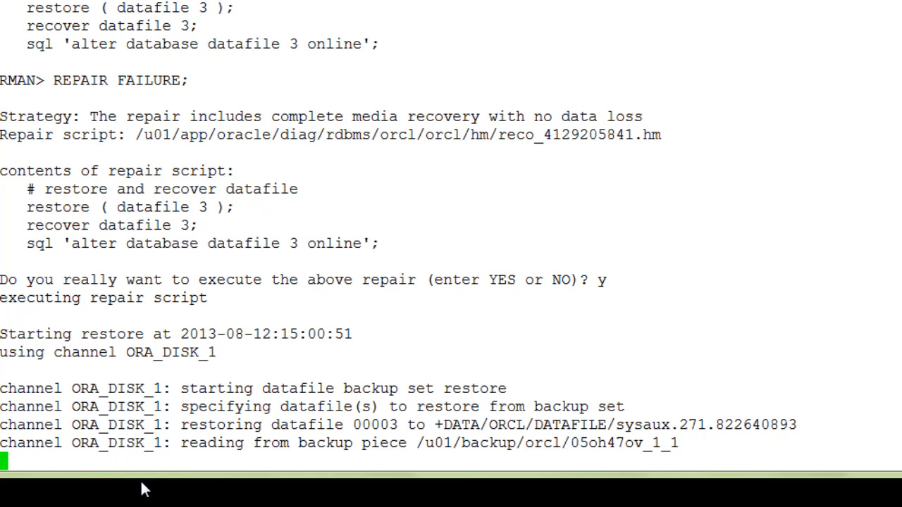
pyautogui.moveTo(714, 501)
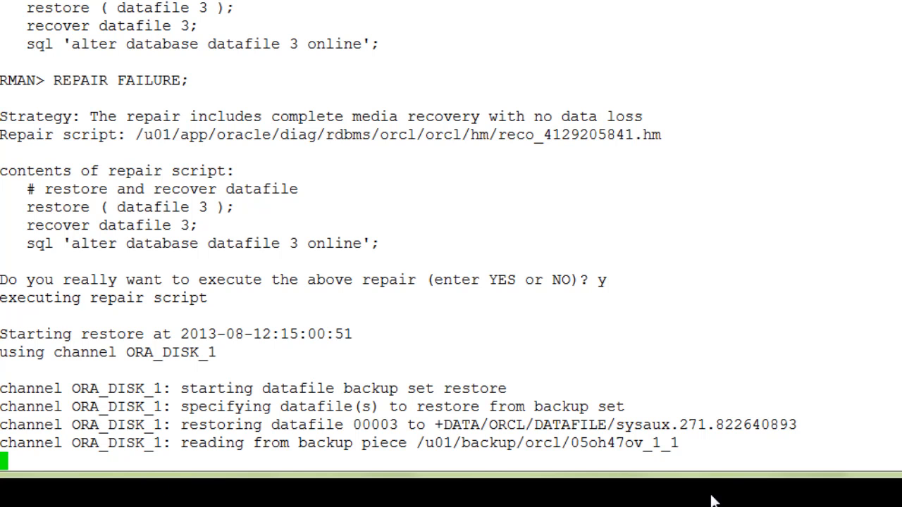
# - Let the repair of datafile 3 complete and answer y to open the database
pyautogui.scroll(-3)
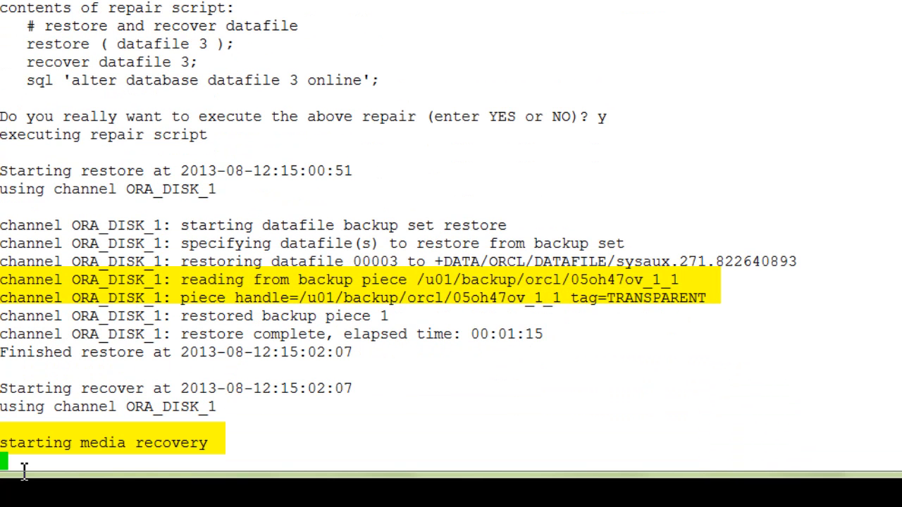
pyautogui.scroll(-3)
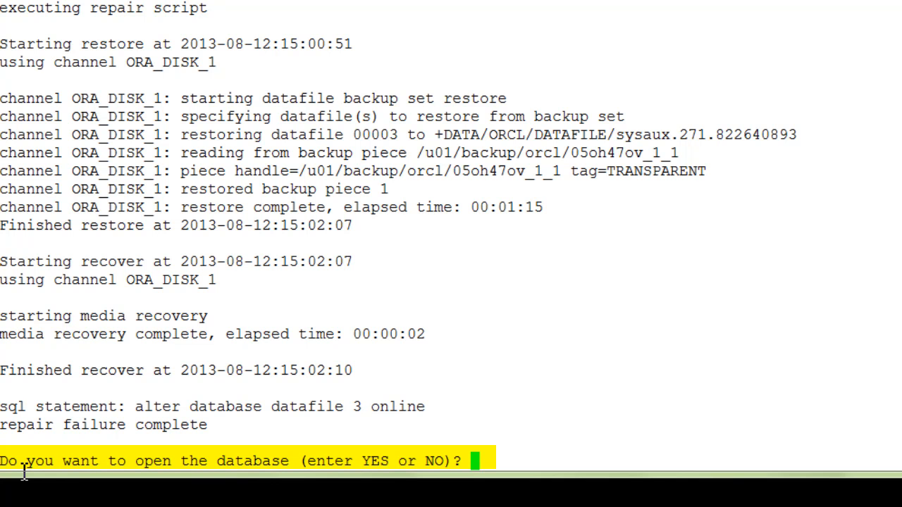
pyautogui.write('y')
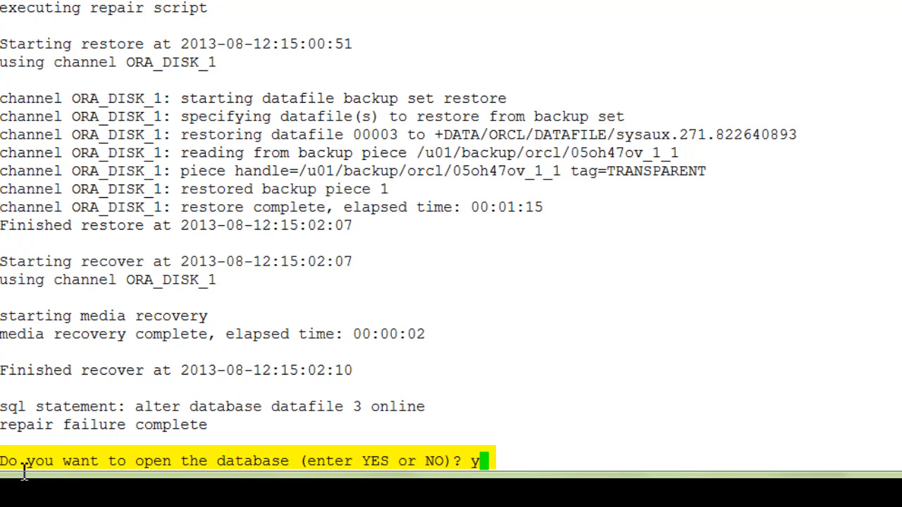
pyautogui.press('Return')
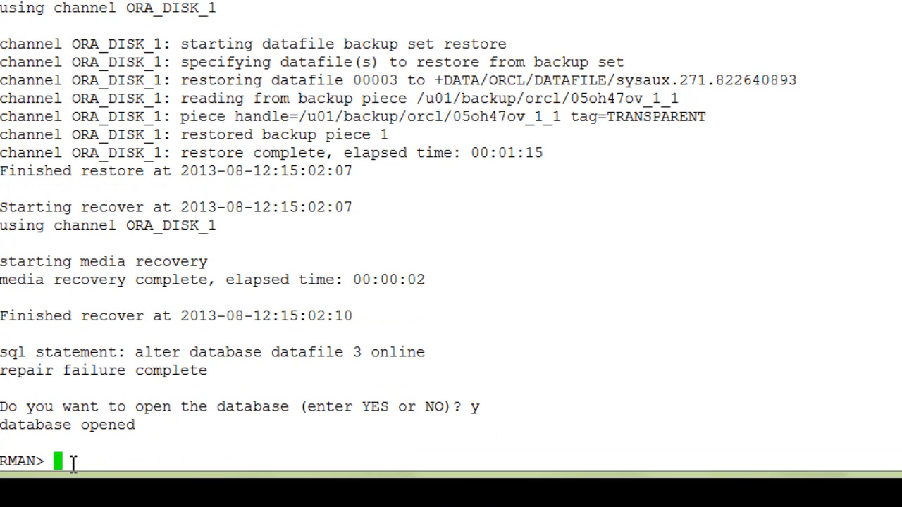
# - Run LIST FAILURE again to confirm no failures remain
pyautogui.write('list failure;')
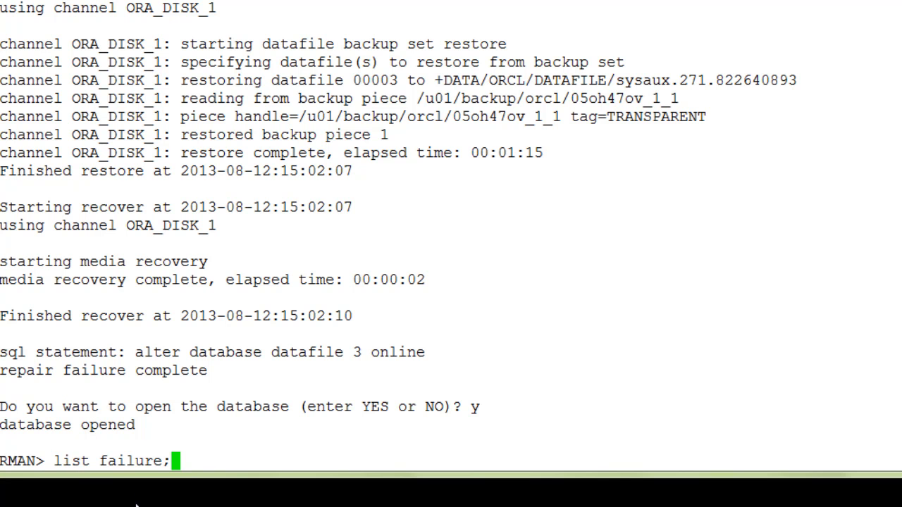
pyautogui.moveTo(194, 490)
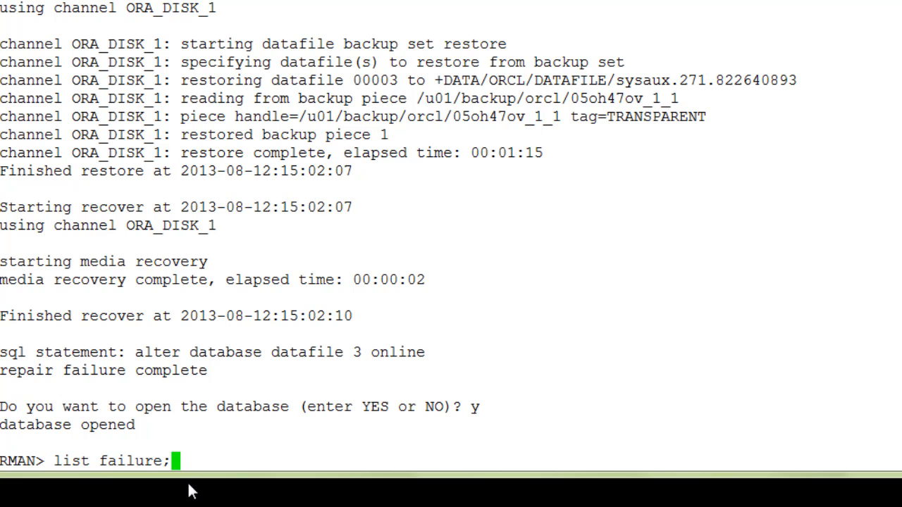
pyautogui.press('Return')
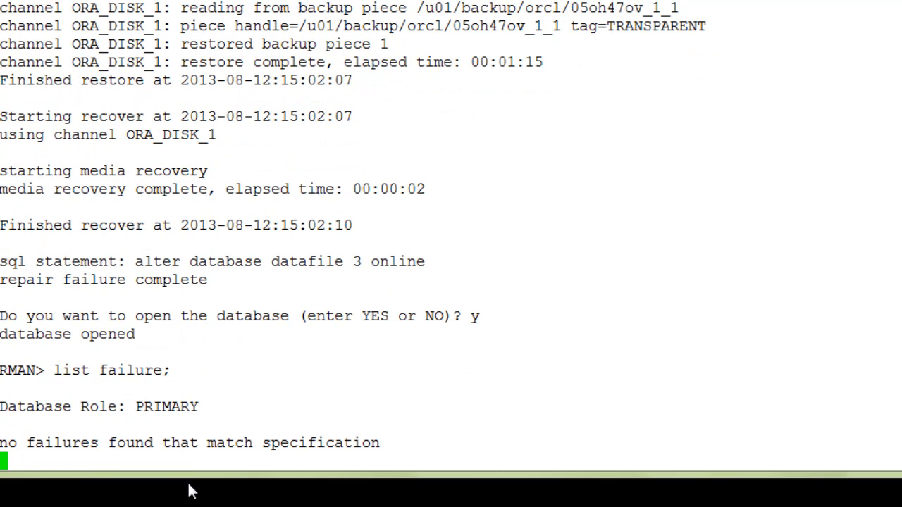